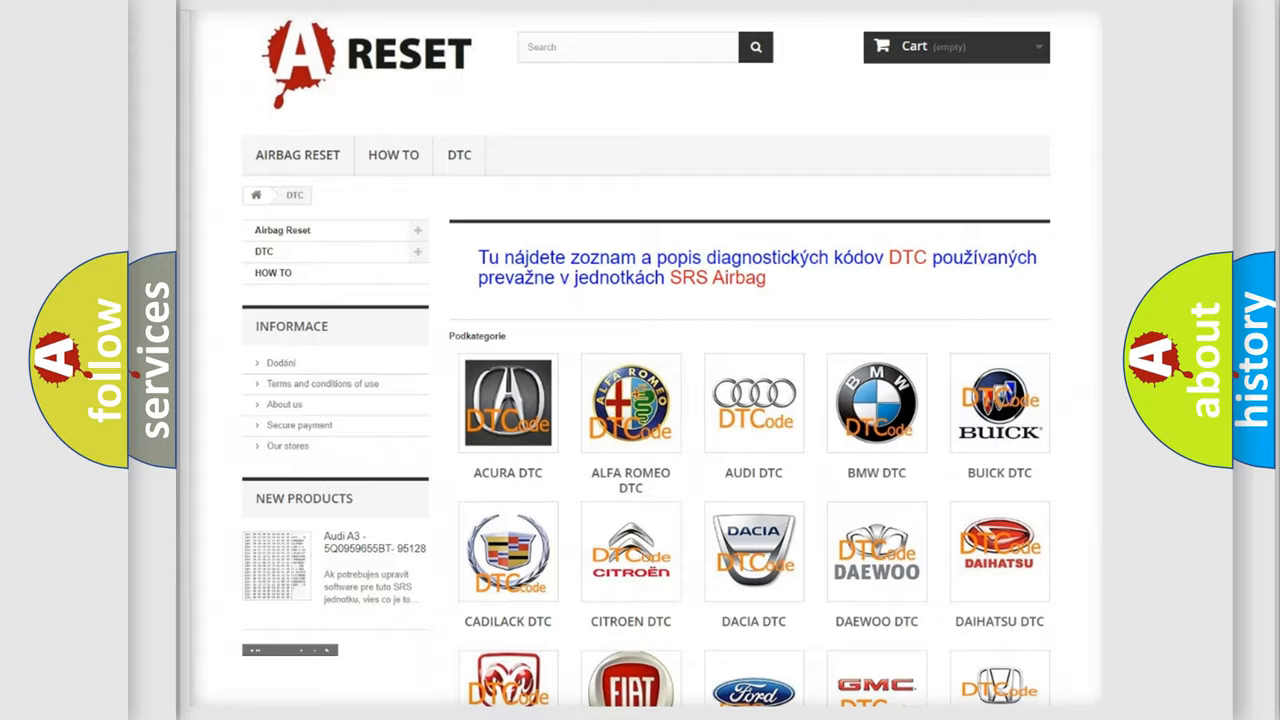
# Open the Toyota DTC tile to browse Toyota's diagnostic codes, reaching code C1273:73
pyautogui.scroll(-3)
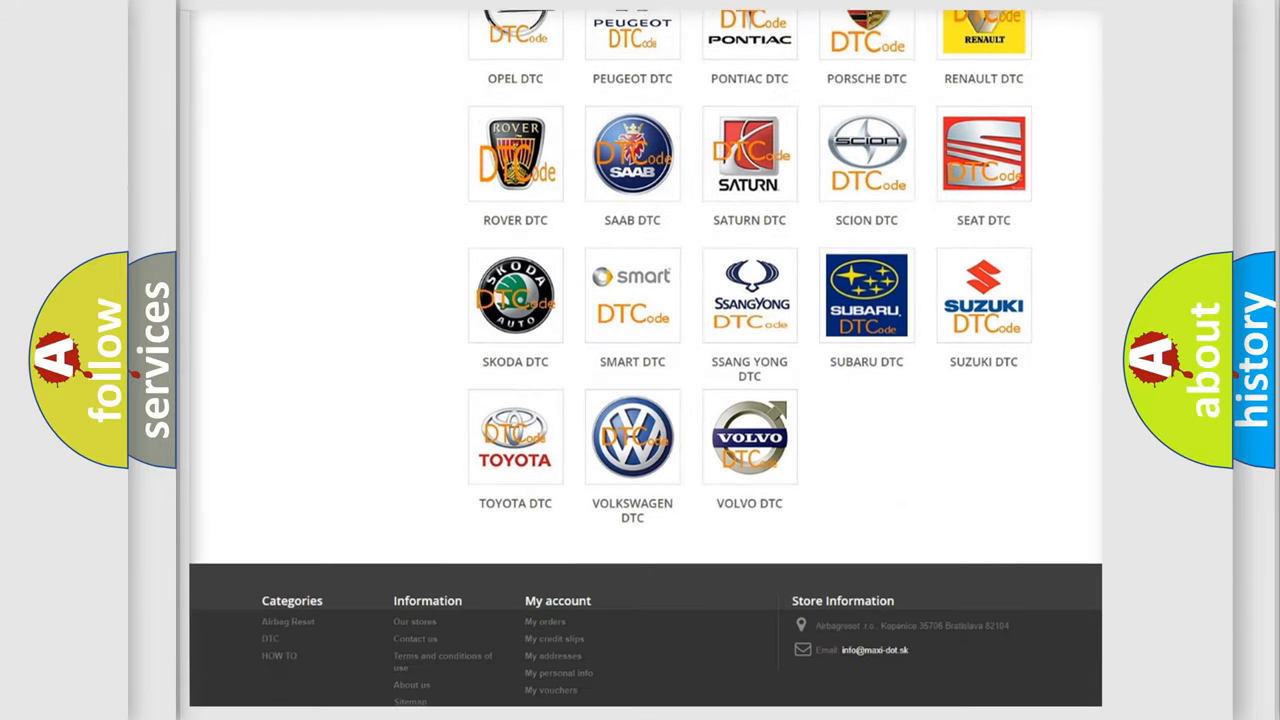
pyautogui.scroll(-3)
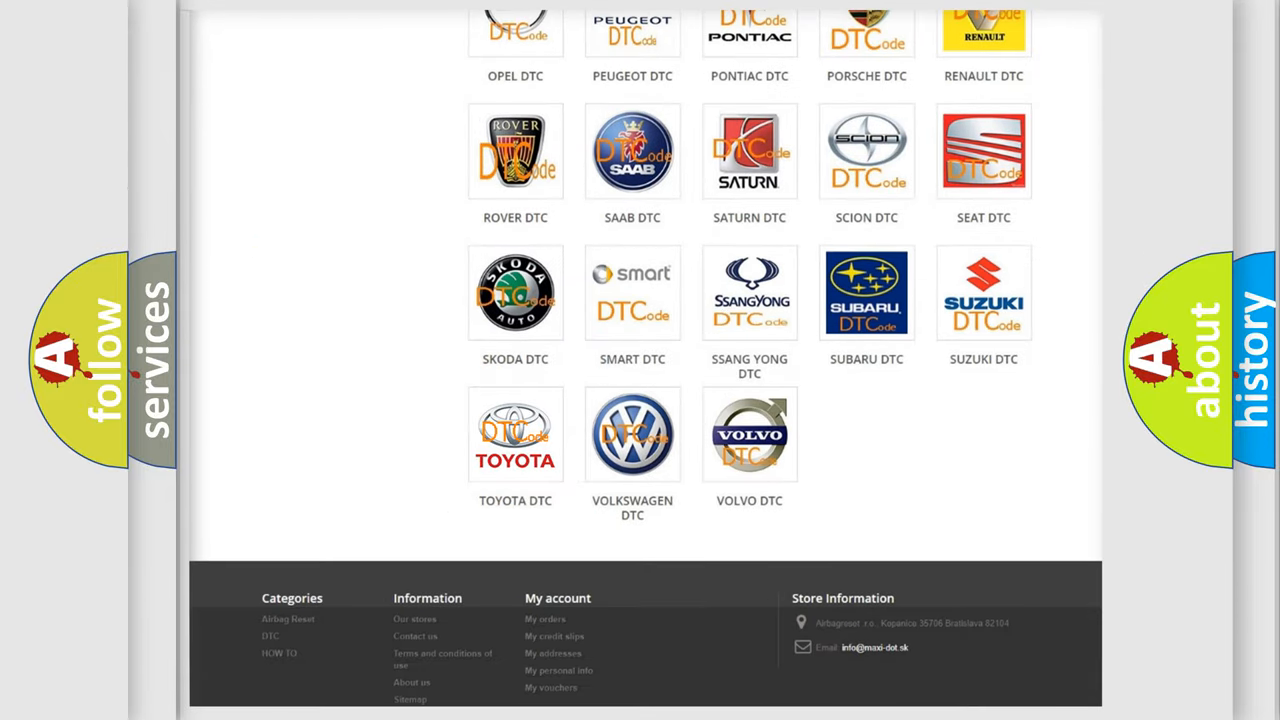
pyautogui.click(515, 433)
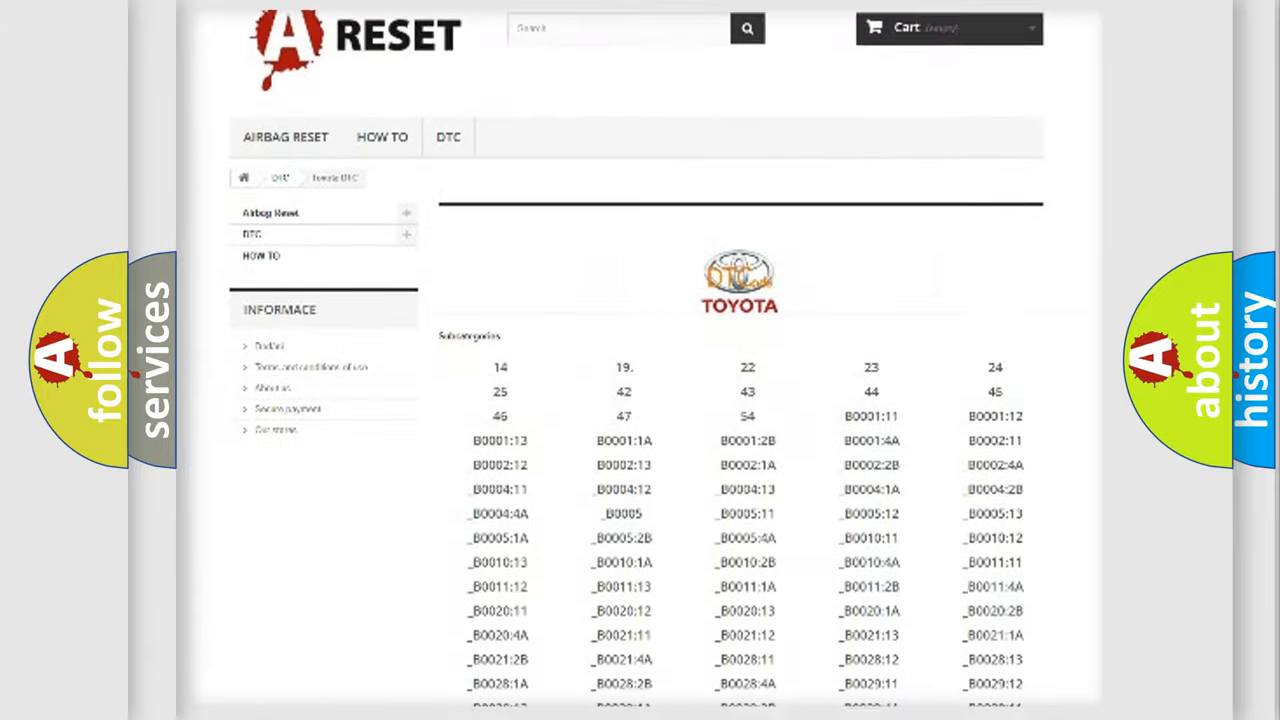
pyautogui.scroll(-3)
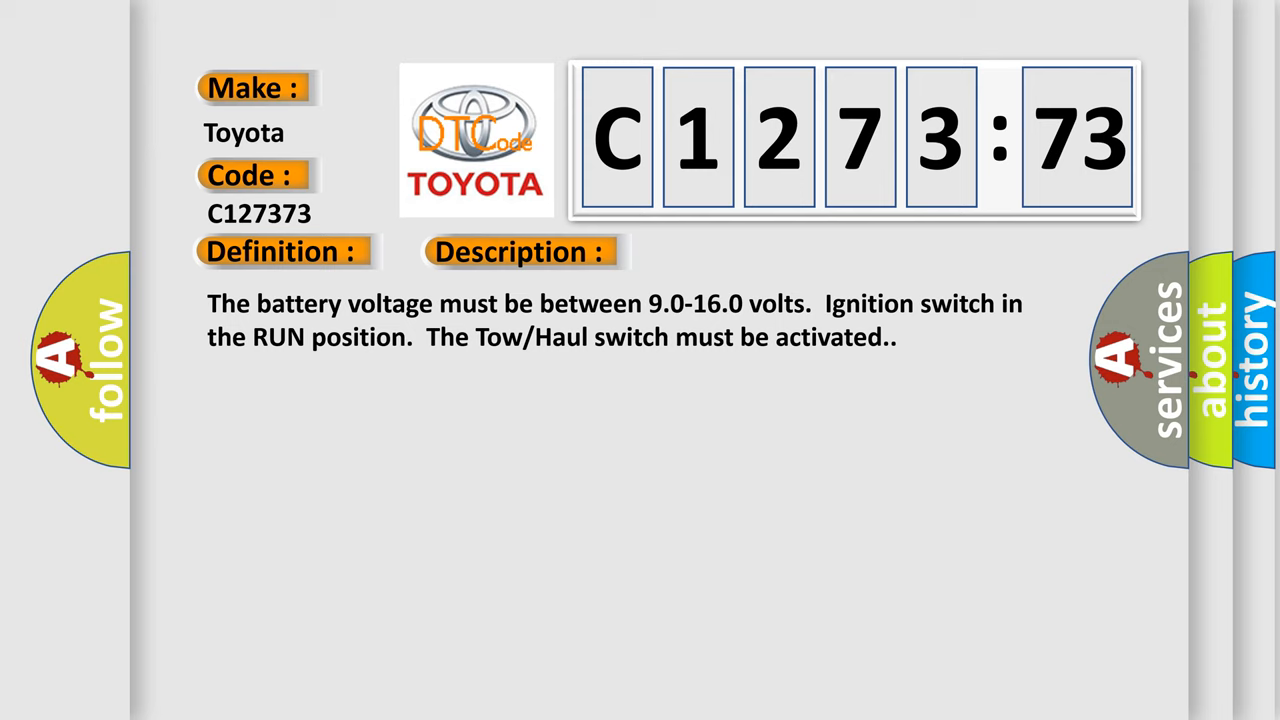
# Advance the C1273:73 slide to the Cause text about loose or poor connections
pyautogui.click(735, 251)
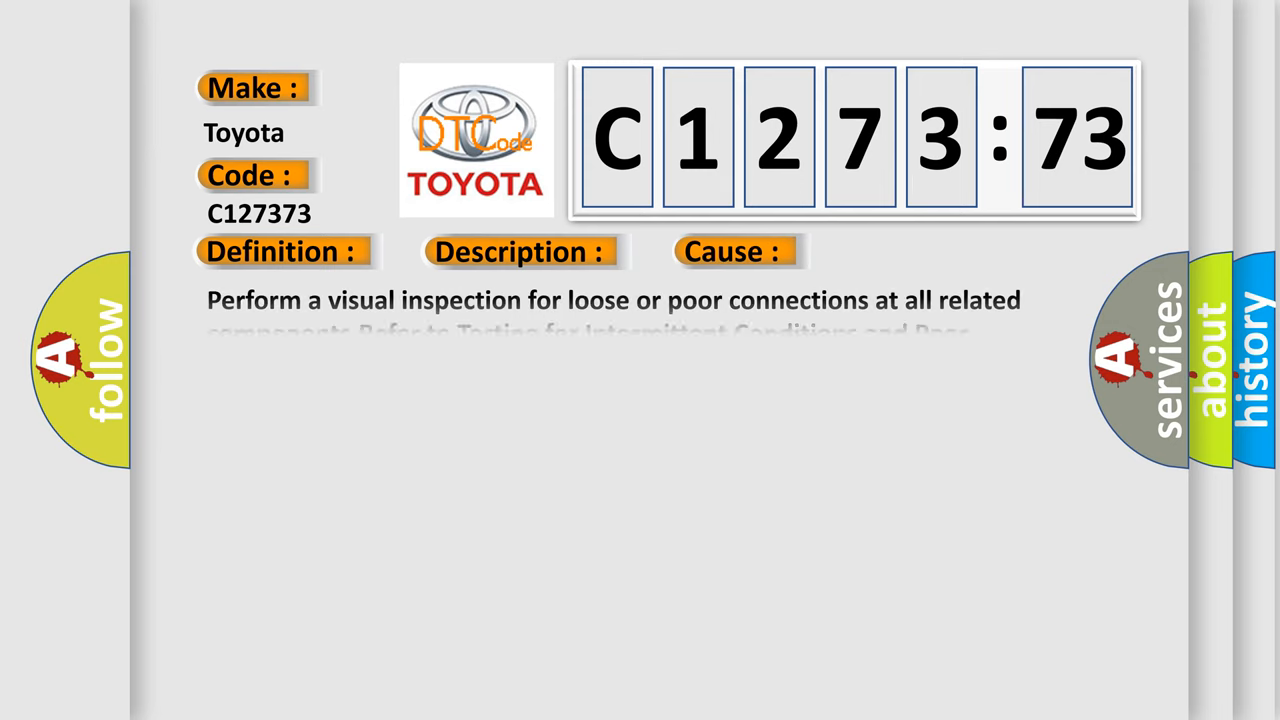